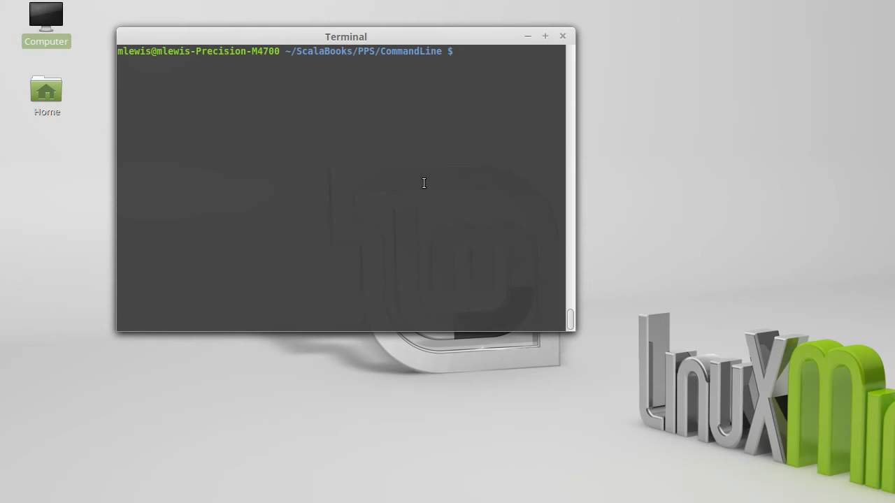
List the CommandLine folder in long format with ls -l, then begin an mv command
text(mv)
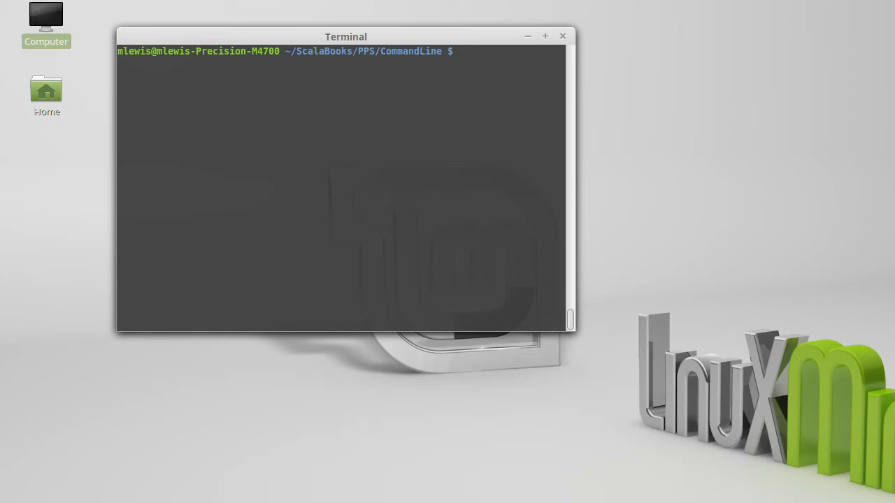
key(Return)
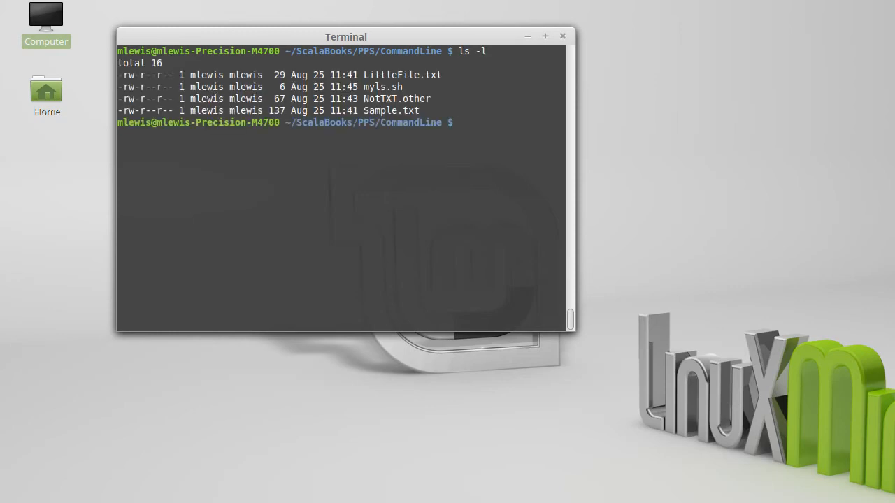
text(mv)
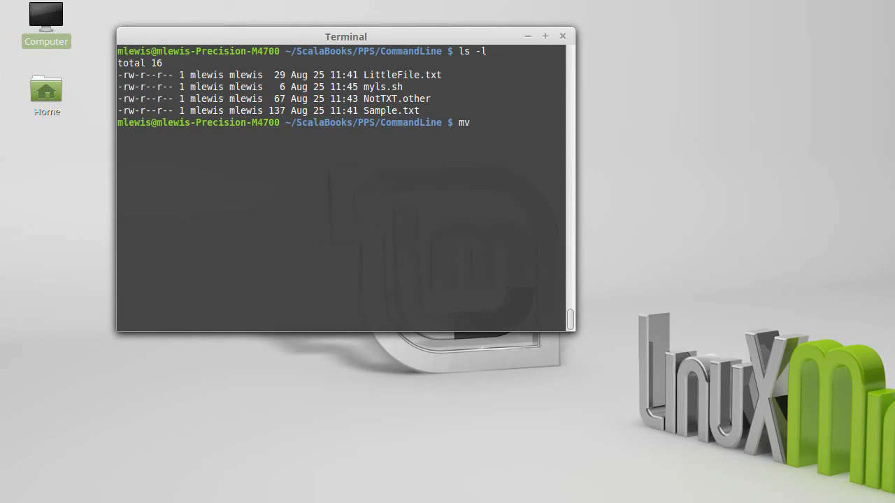
Run mv with no operands to see its error, then show the mv --help text
key(Return)
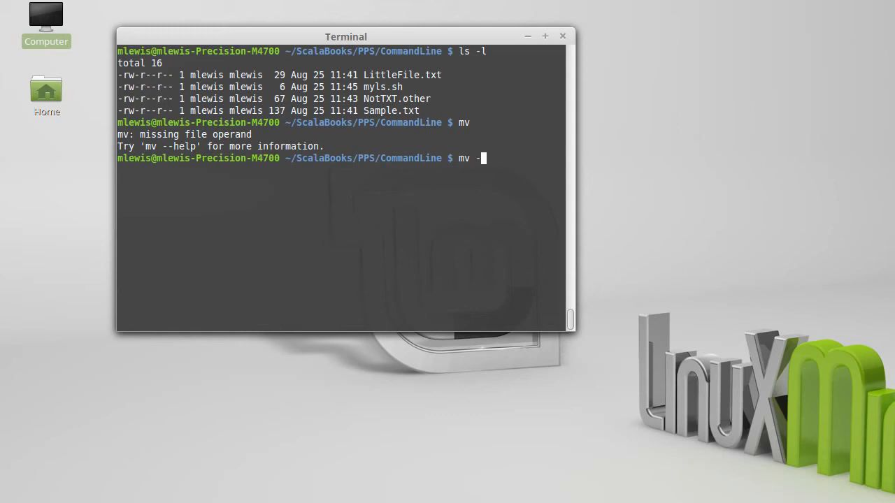
text(-help)
key(Return)
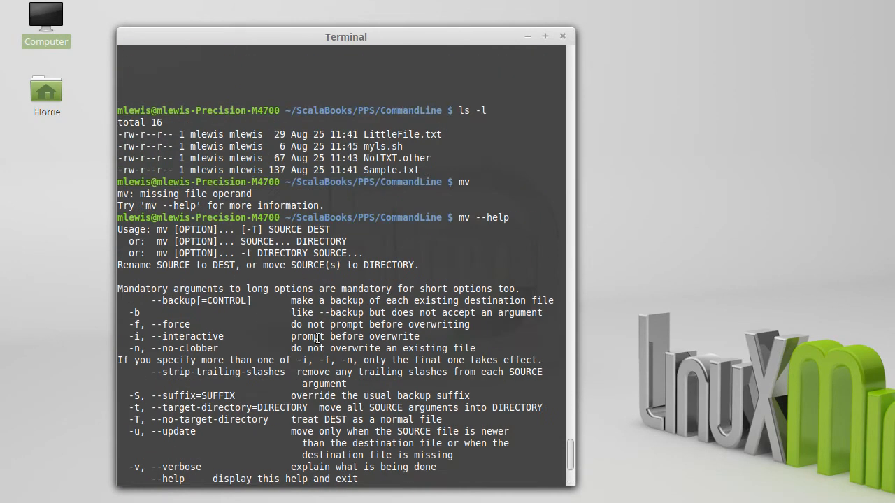
scroll(down, 3)
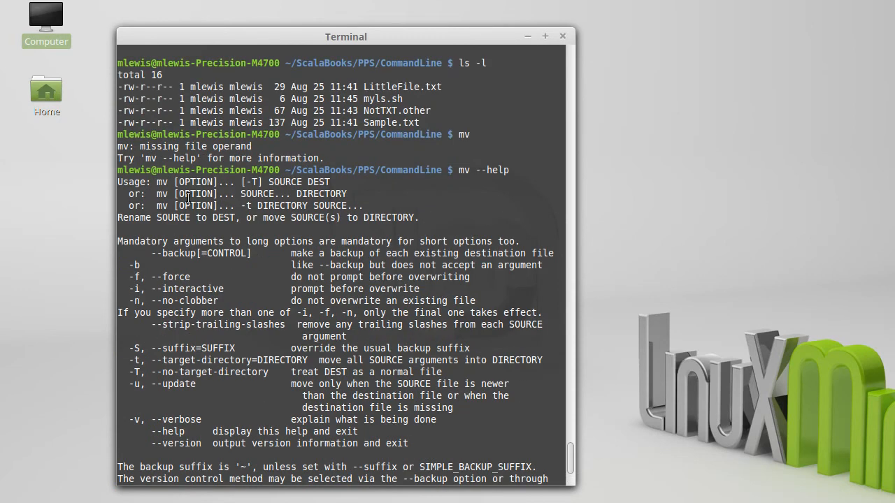
mouse_move(282, 182)
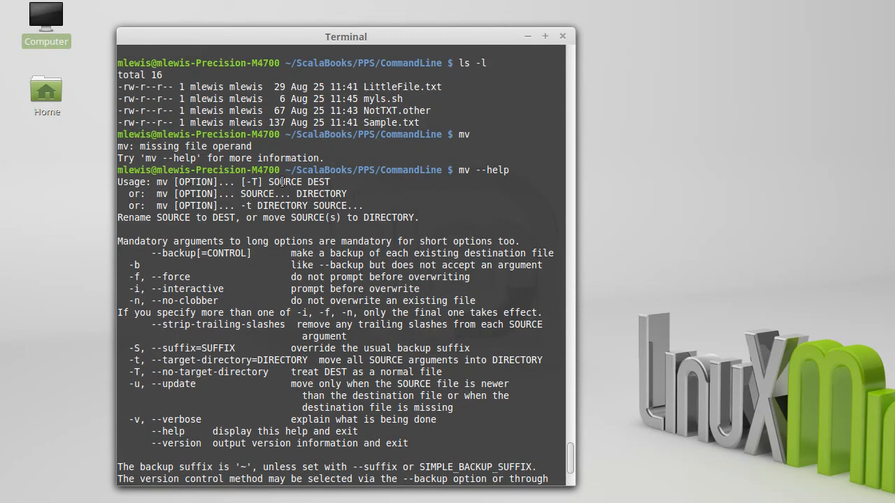
mouse_move(127, 361)
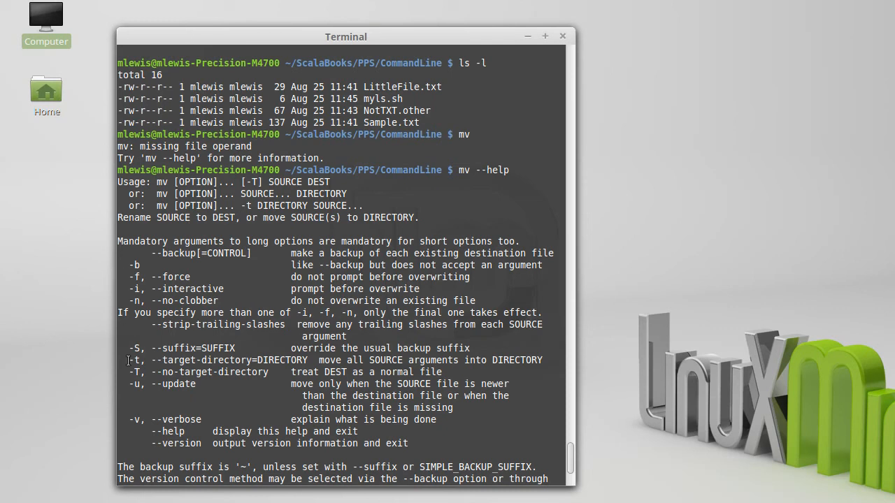
mouse_move(261, 271)
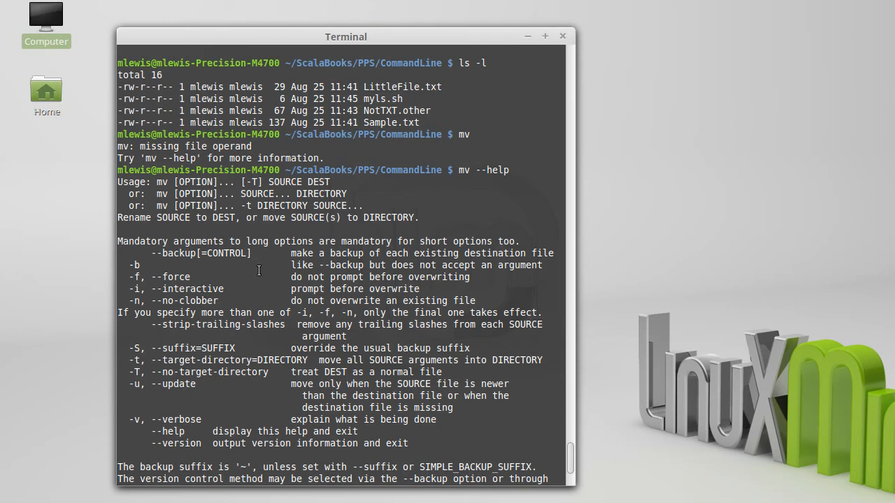
mouse_move(280, 271)
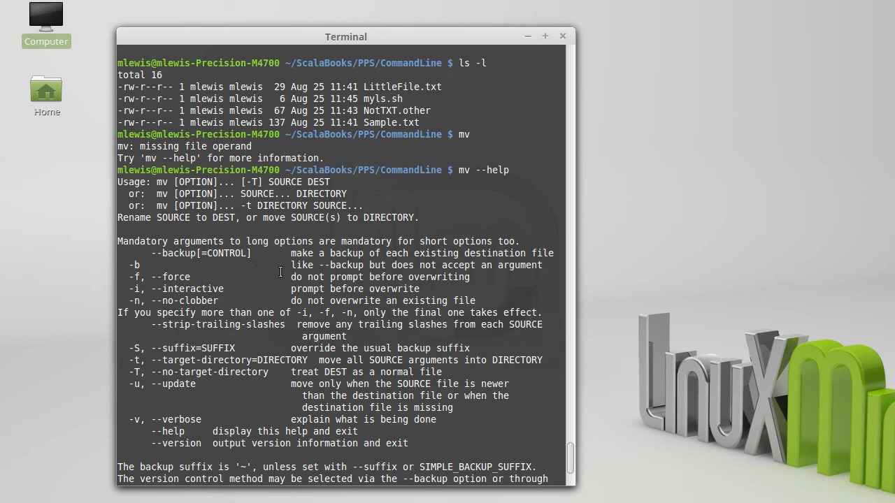
mouse_move(279, 171)
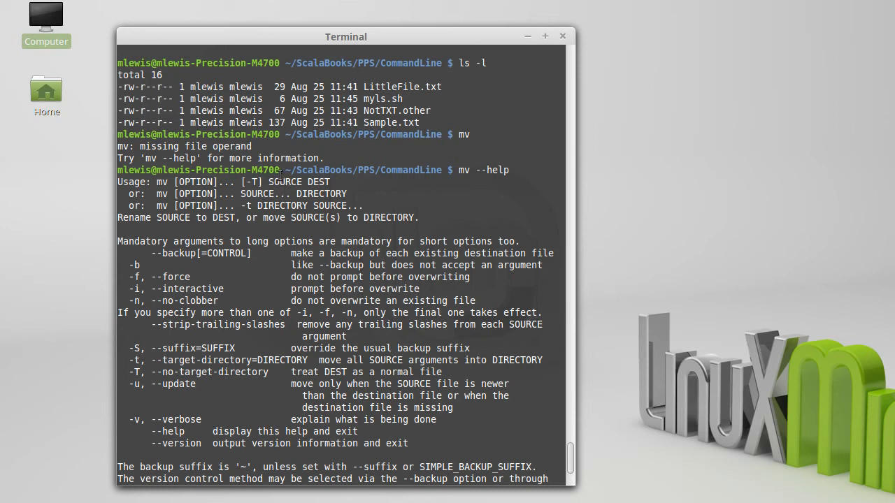
scroll(down, 3)
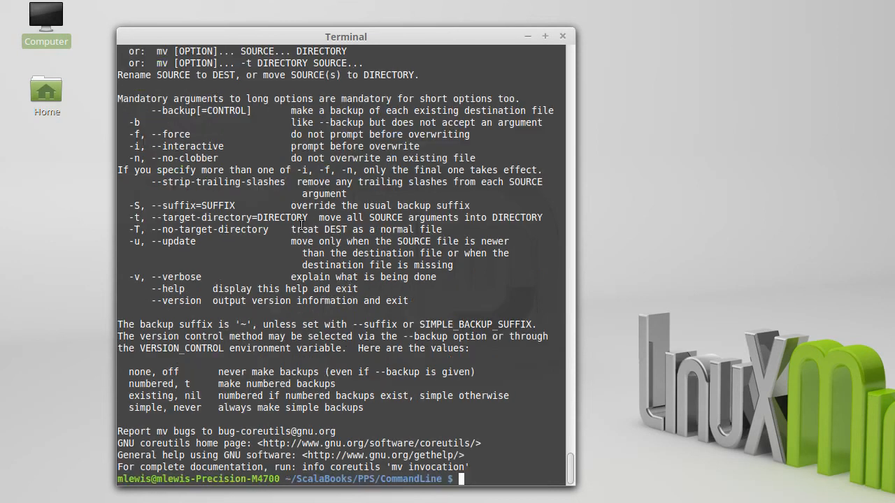
Move LittleFile.txt to the parent folder with mv LittleFile.txt .. and verify with ls -l
text(ls -l)
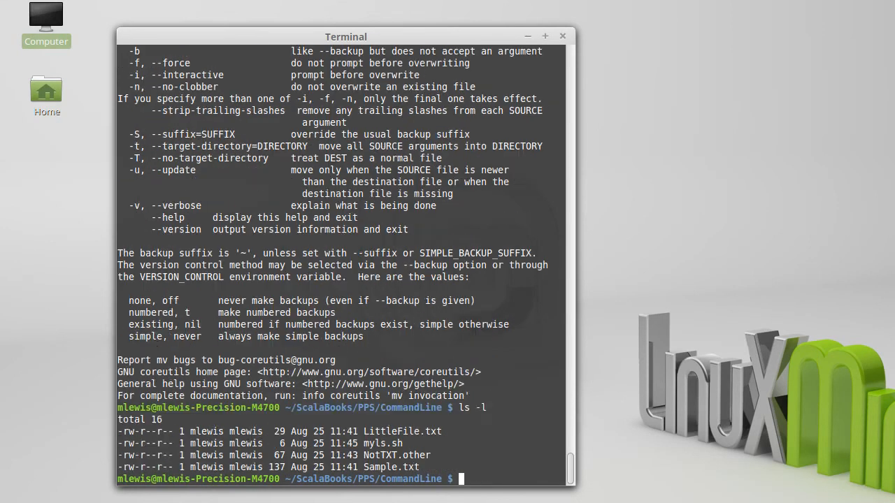
text(mv)
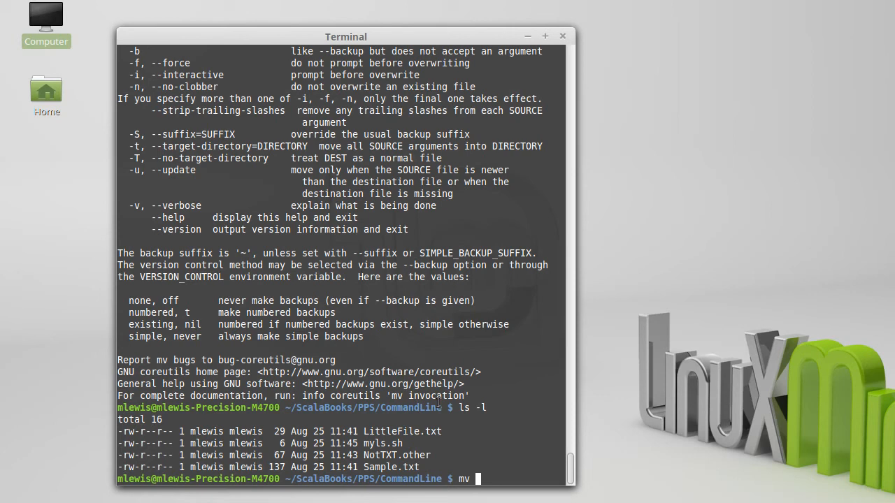
text(LittleFile.txt ..)
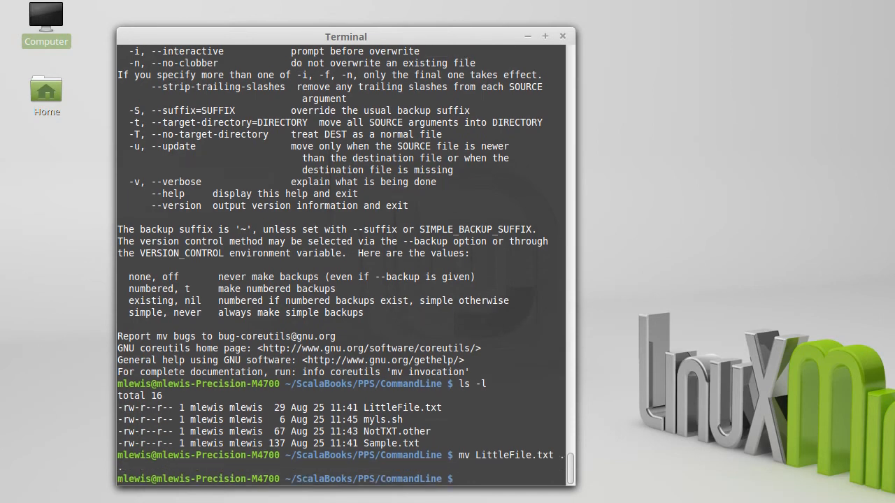
key(Return)
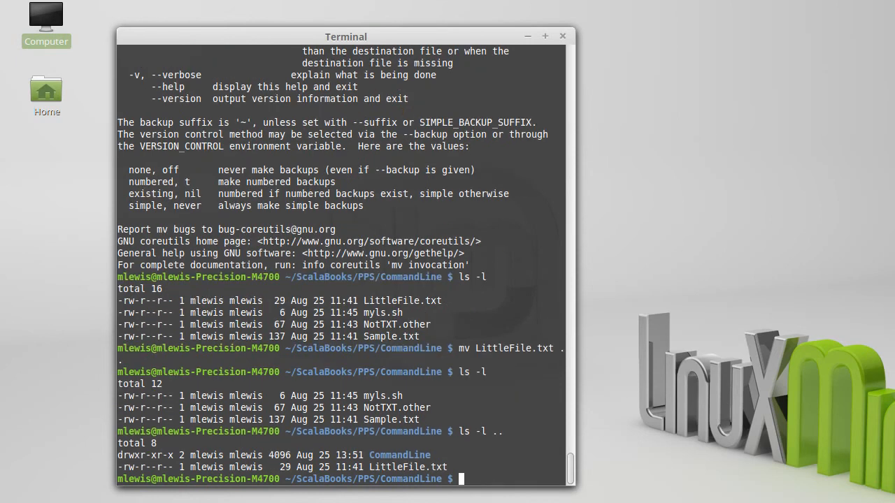
mouse_move(403, 469)
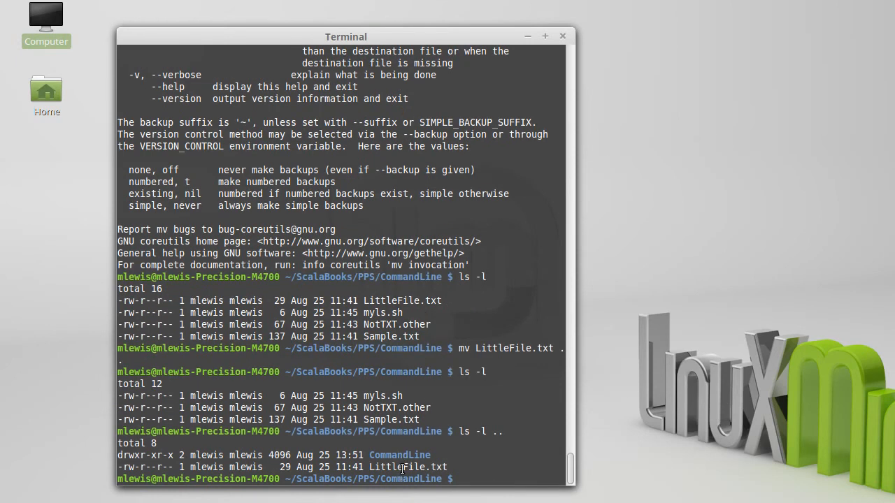
Try mv ../LittleFile.txt with no destination and get the missing-operand error
text(m)
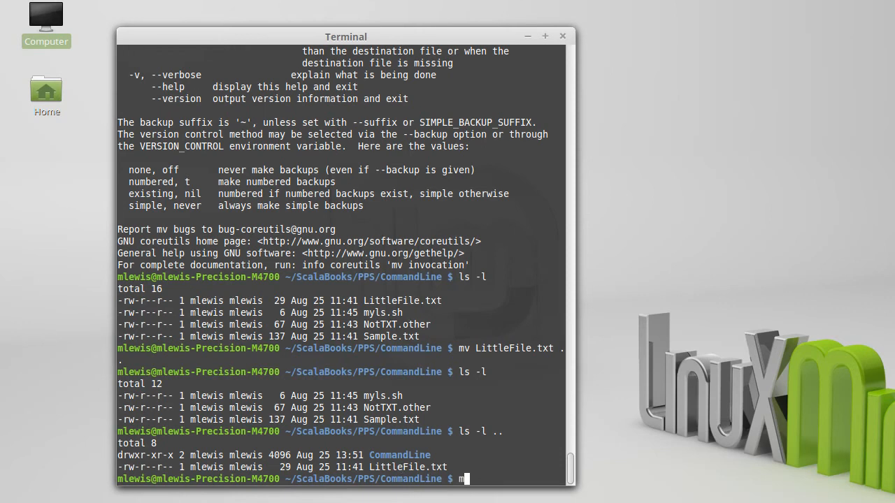
text(mv ../LittleFile.txt)
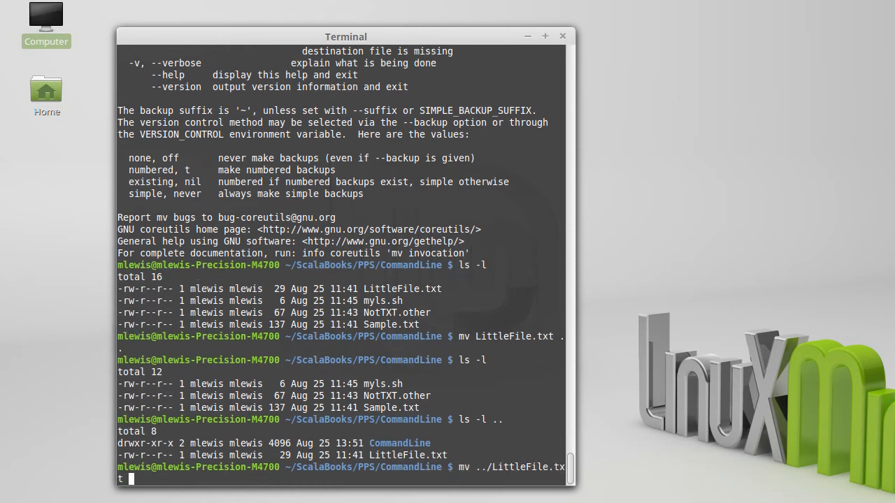
key(Return)
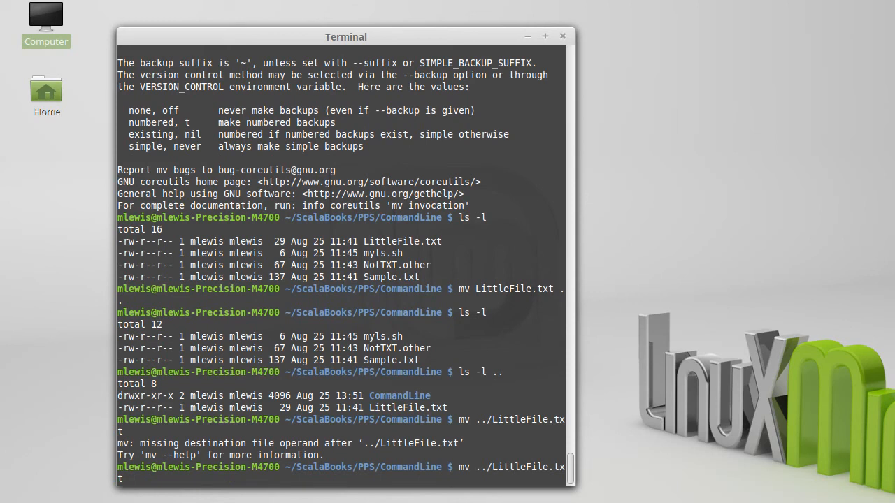
Move ../LittleFile.txt back into the current folder and confirm with ls
text(.)
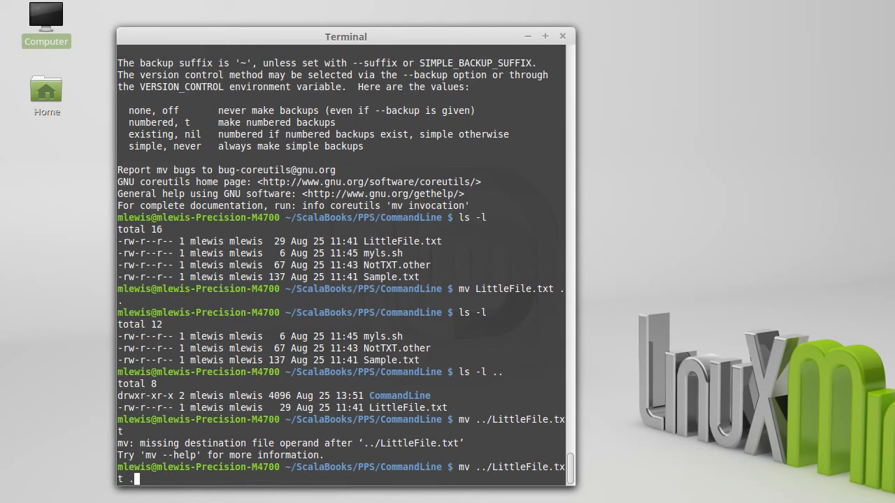
key(Return)
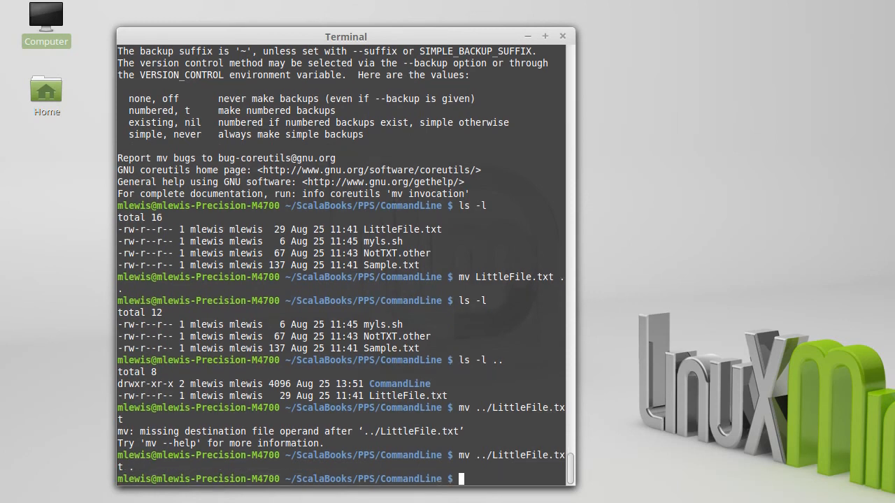
text(ls)
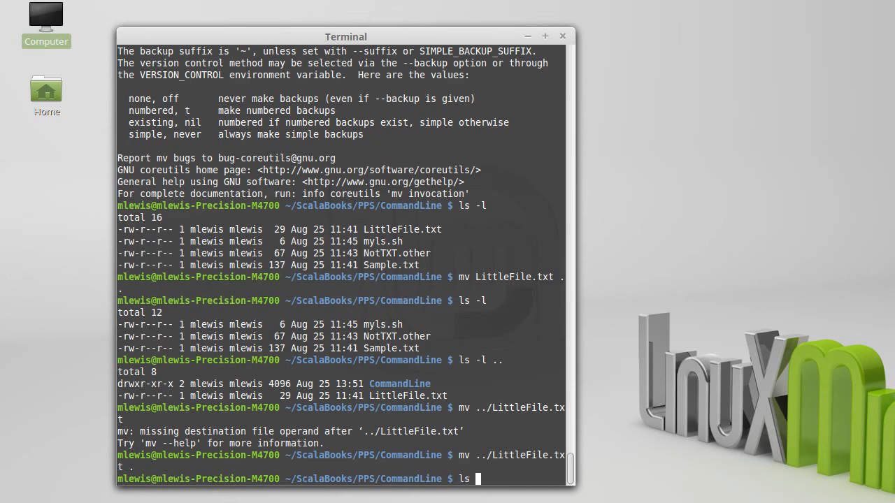
key(Return)
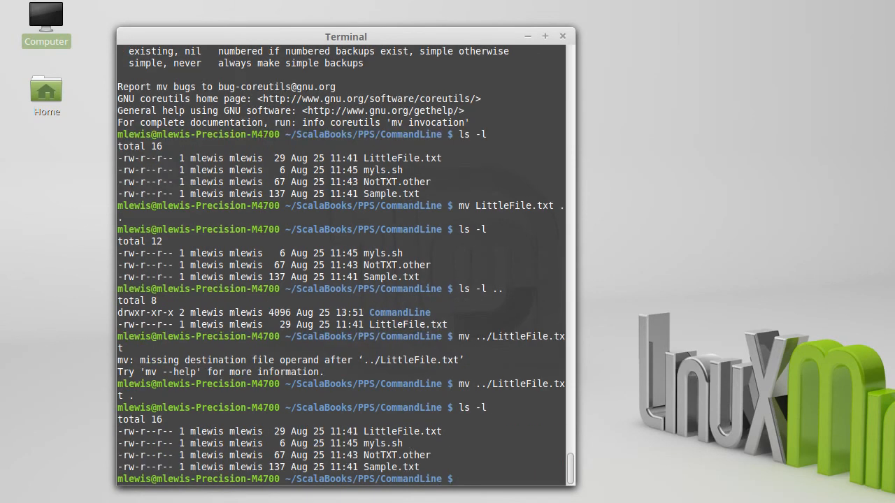
Rename LittleFile.txt to TinyFile.txt with mv and verify with ls -l
text(mv LittleFile.txt T)
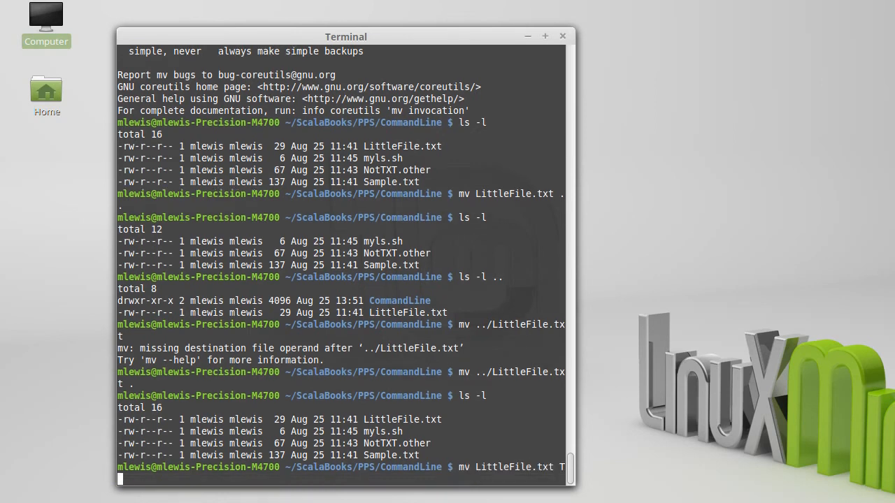
text(inyFile.t)
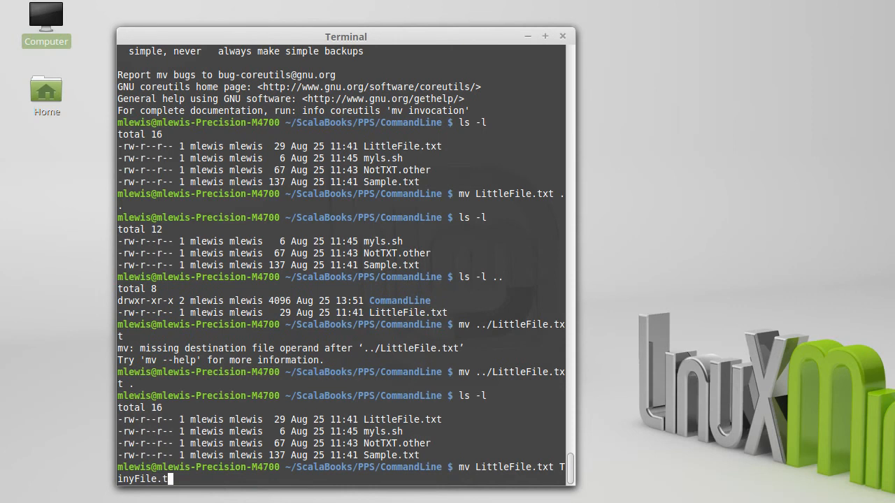
text(xt)
text(ls -l)
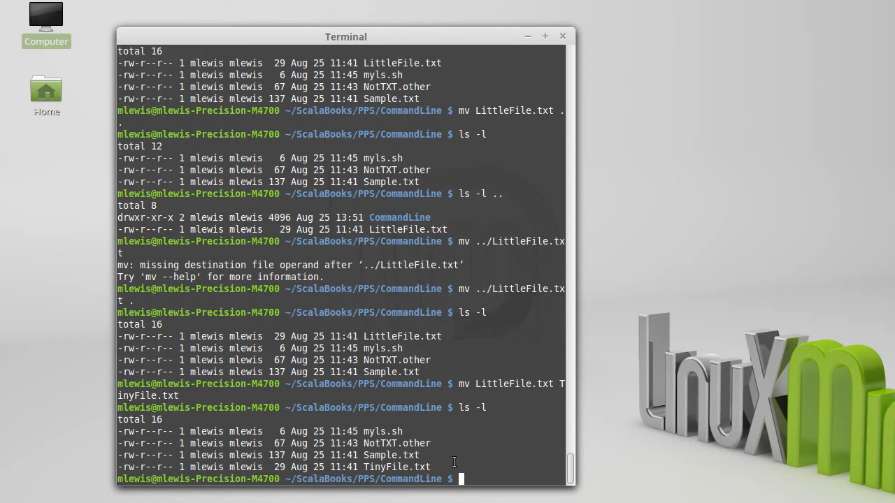
mouse_move(419, 437)
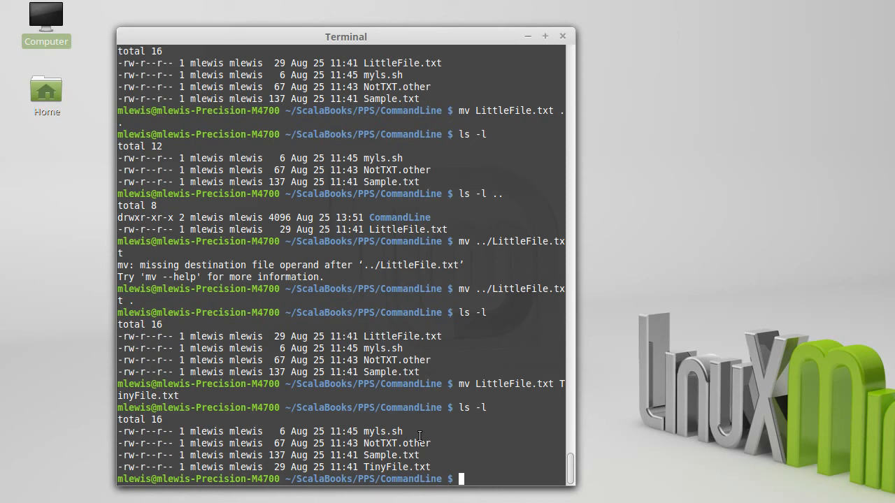
text(ls -l)
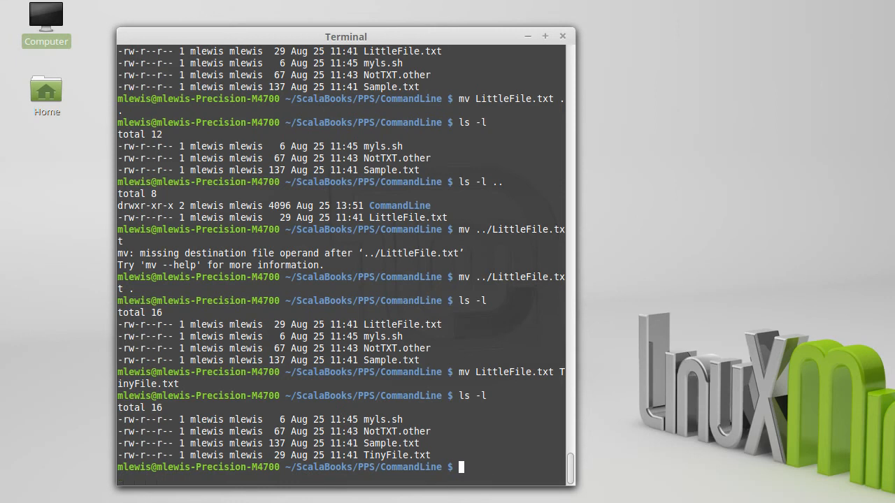
Discard a retyped mv LittleFile.txt TinyFile.txt command and start a cp command
text(mv LittleFile.txt TinyFile.txt)
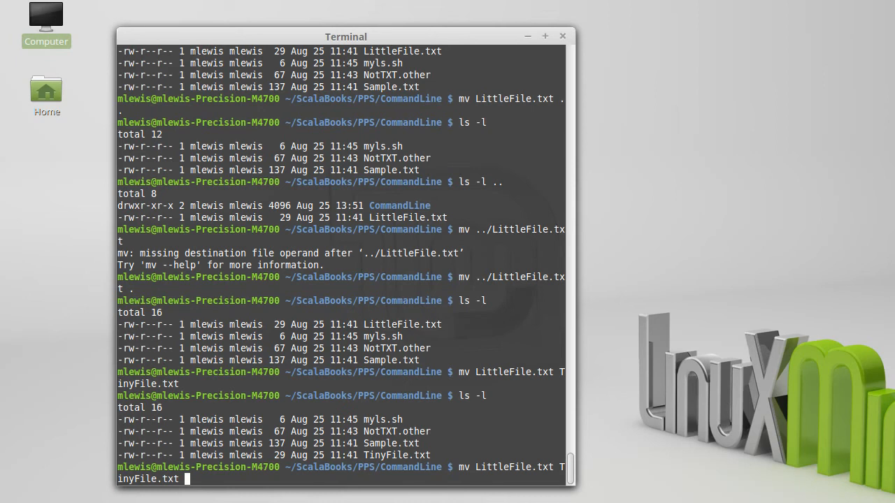
key(Return)
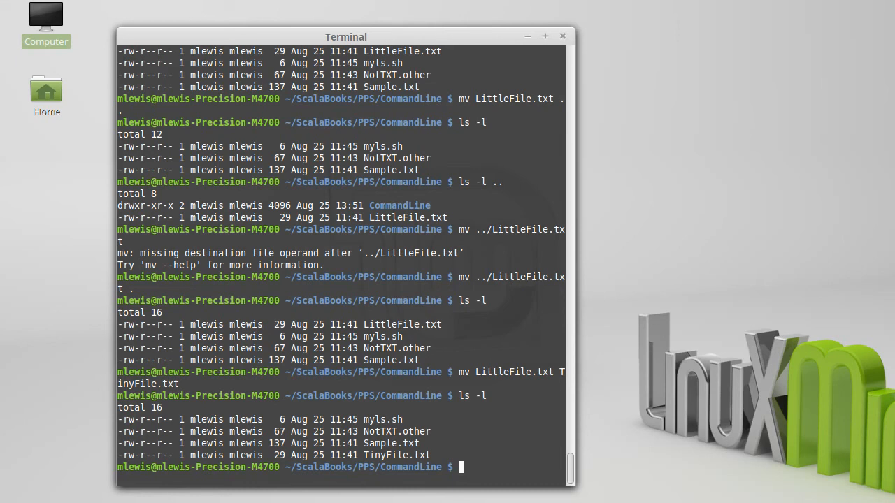
text(cp)
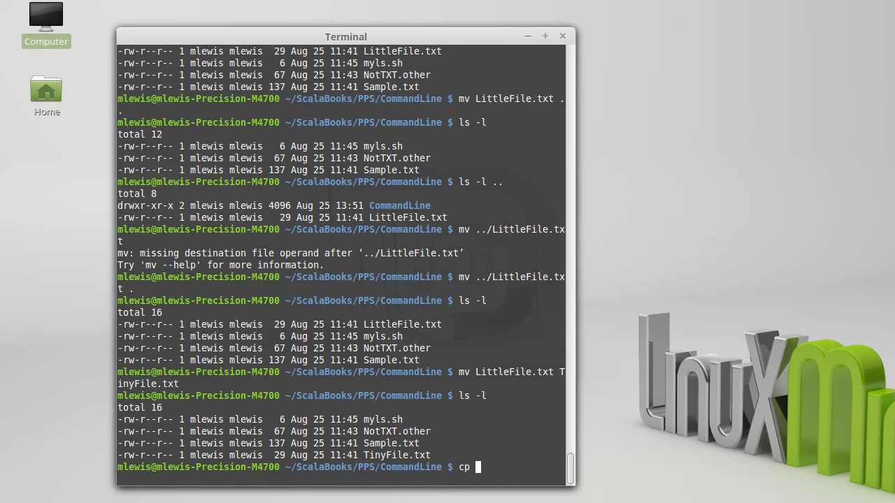
Copy Sample.txt to a new Sample2.txt with cp
text(Sample.txt)
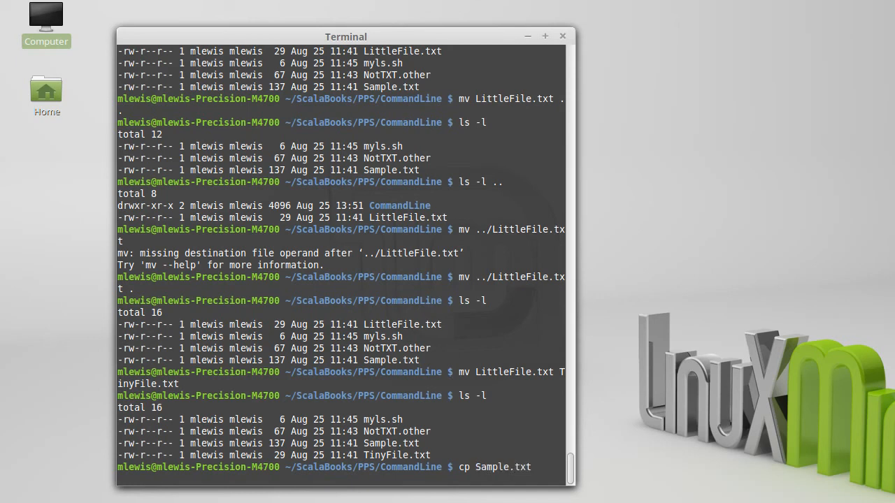
text(S)
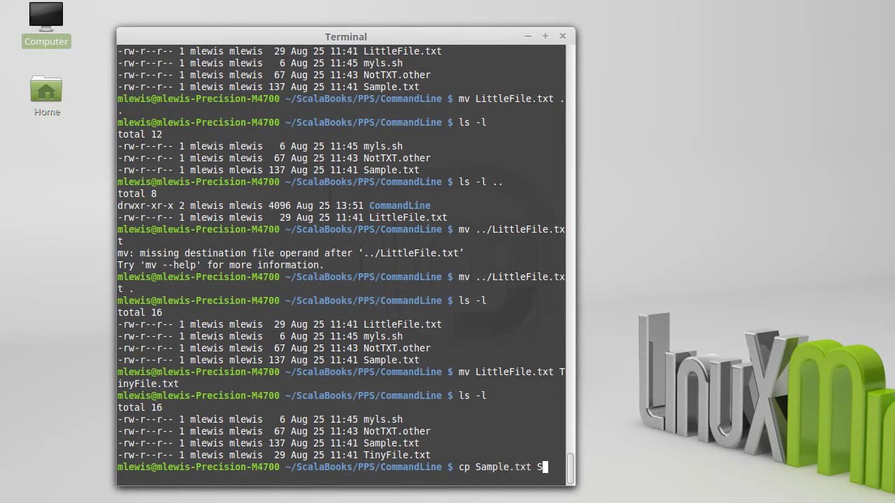
text(ample2.t)
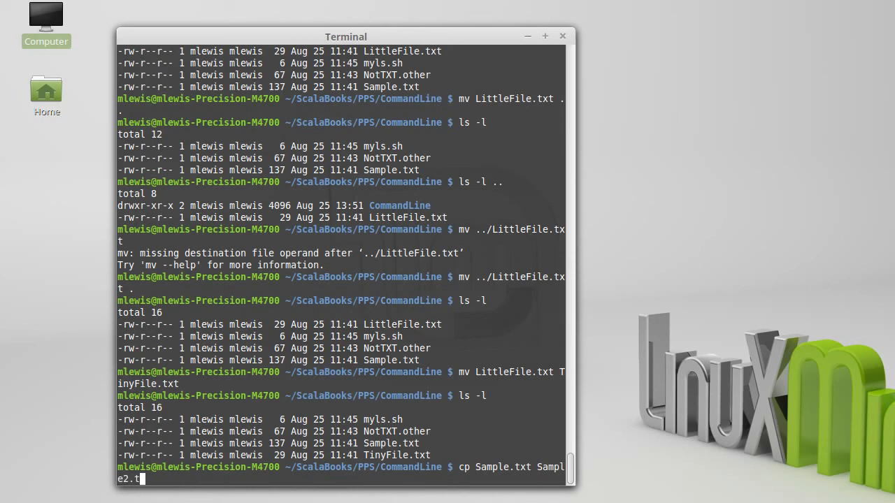
key(Return)
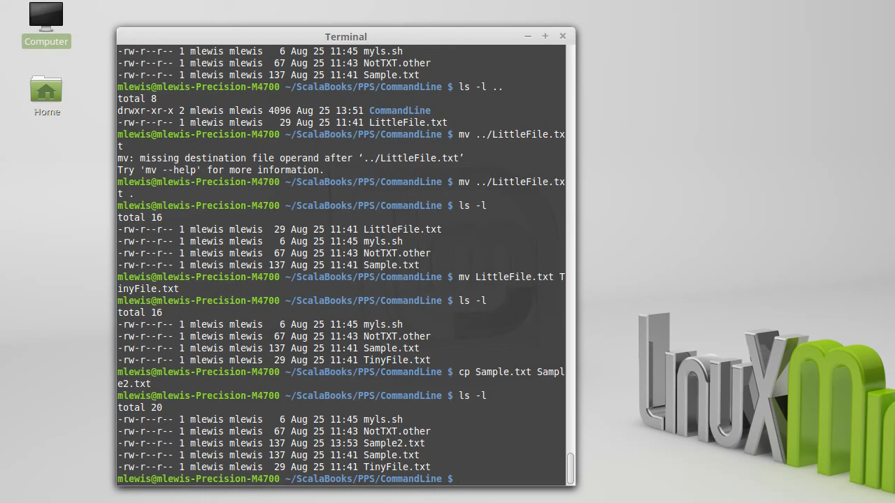
Print Sample2.txt and Sample.txt with cat to show identical contents
text(cat Sample)
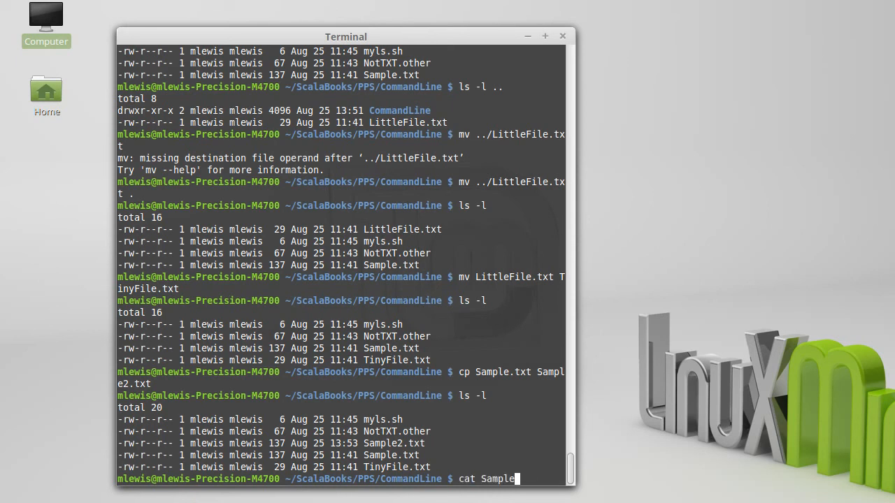
key(Return)
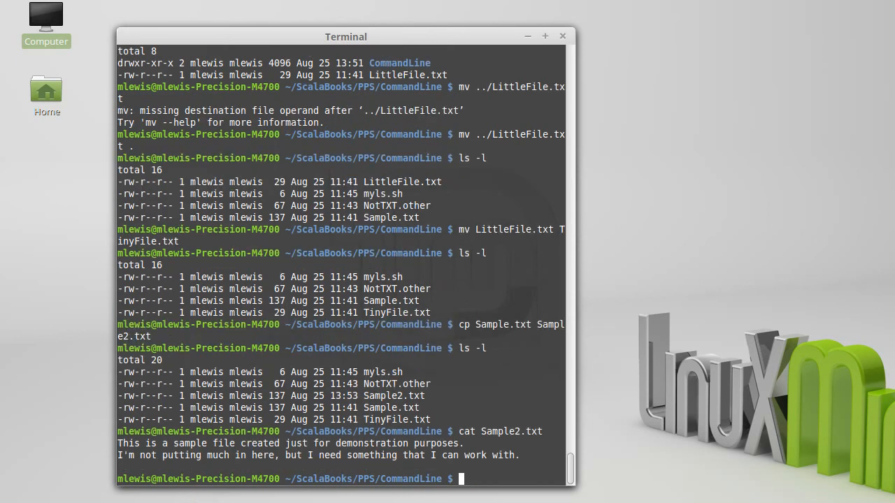
text(cat Sample2.txt)
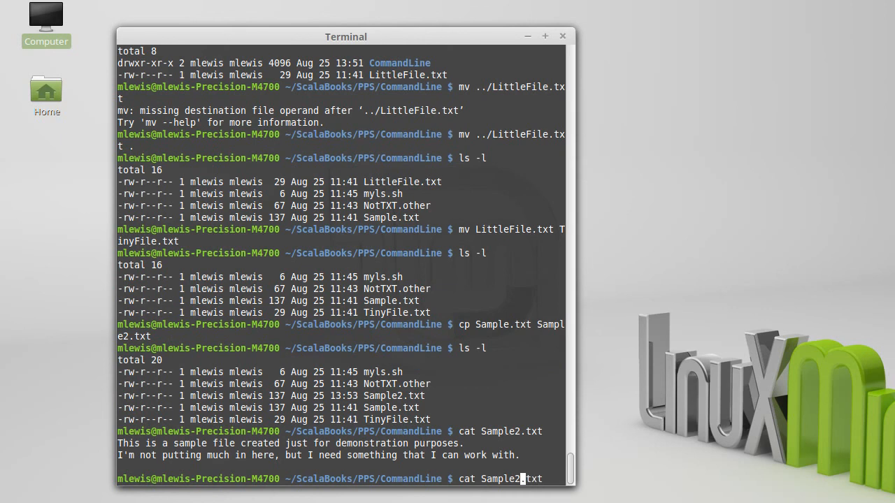
key(Return)
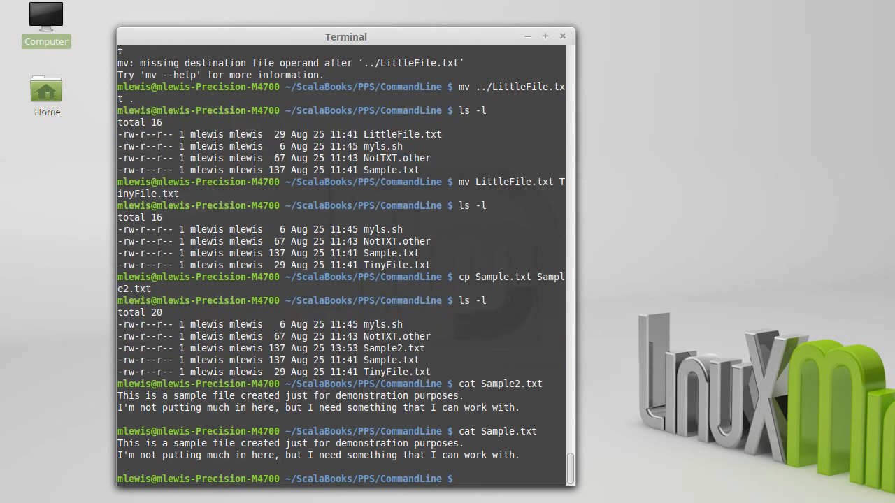
Overwrite Sample2.txt with a copy of NotTXT.other
text(cp N)
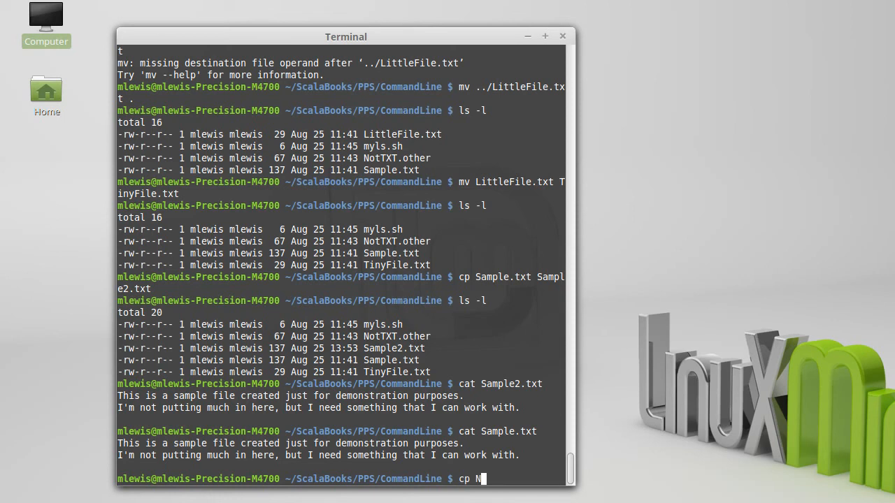
text(otTXT.other Sample)
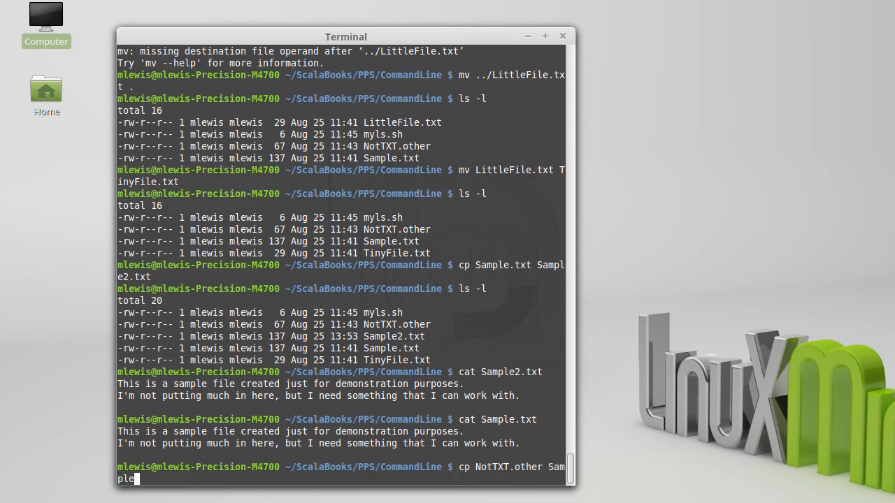
key(Return)
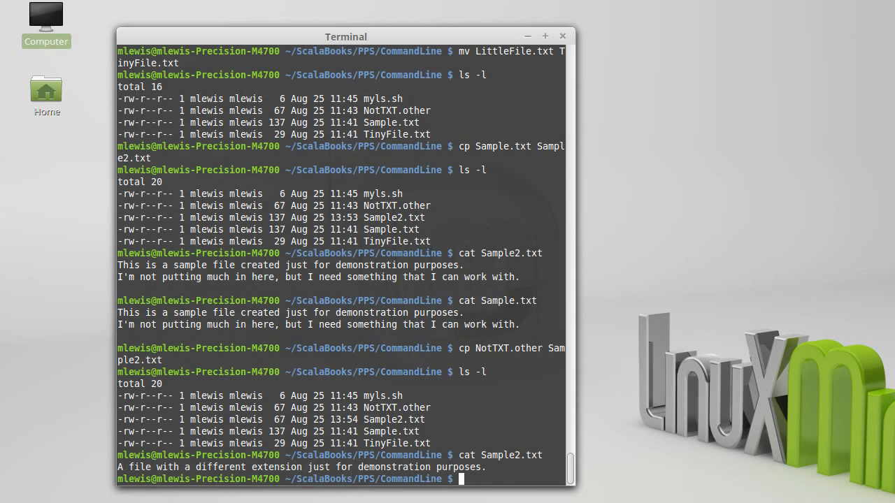
Print NotTXT.other with cat to confirm matching contents, then begin an rm command
text(cat)
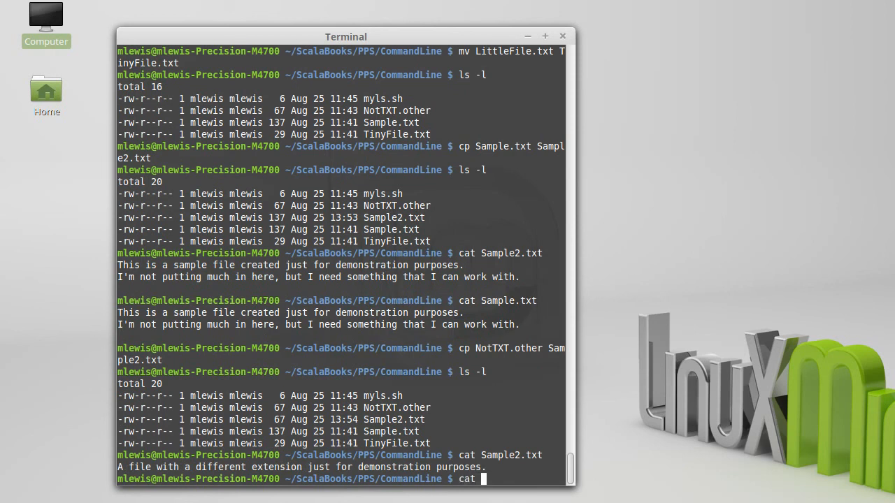
text(N)
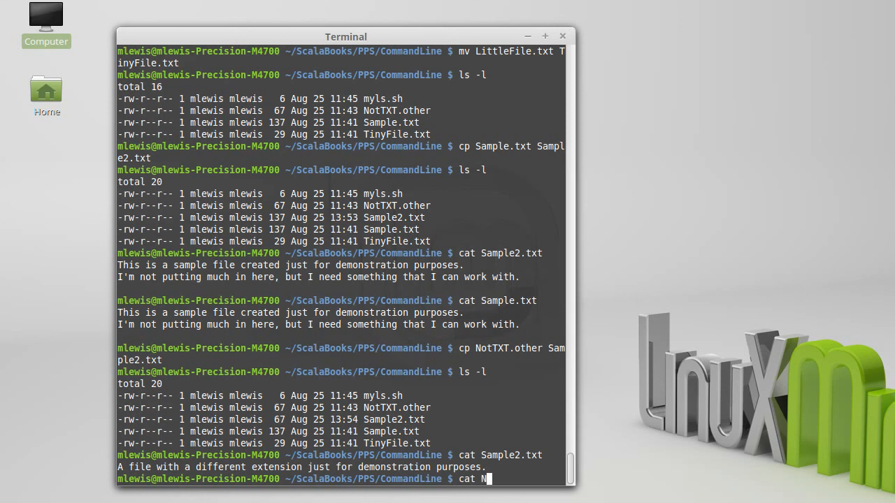
key(Return)
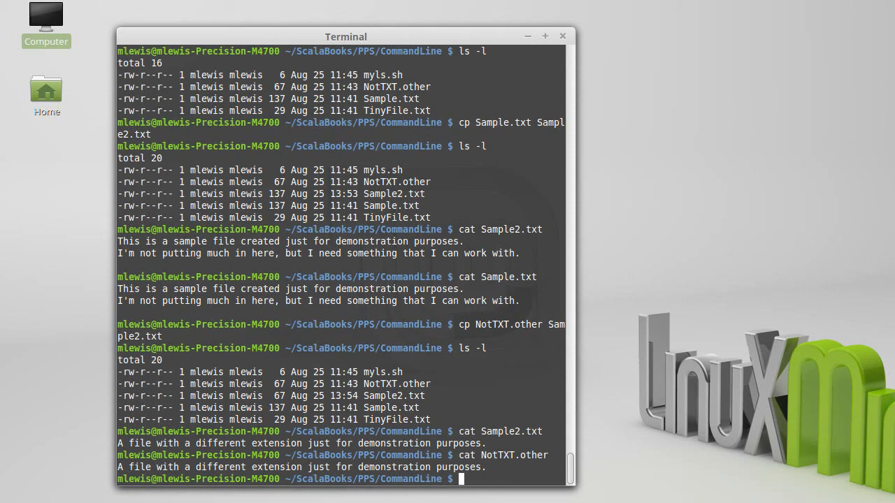
text(rm)
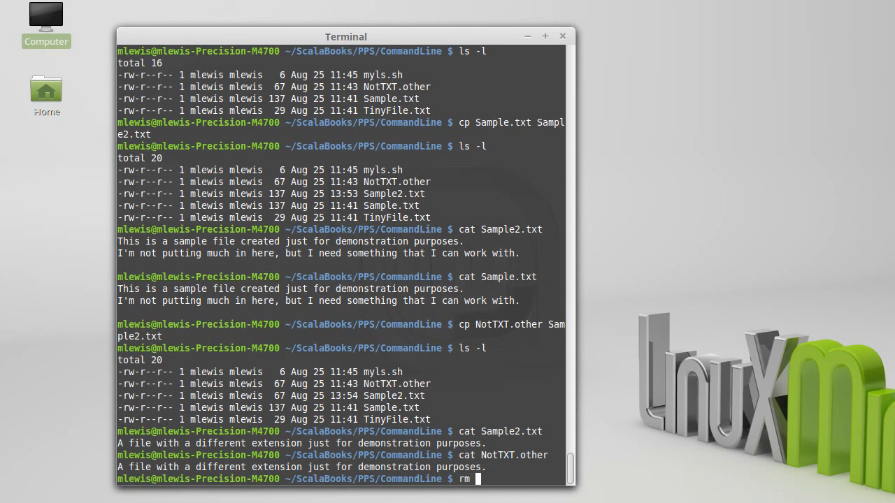
Delete Sample2.txt with rm and start typing cp --help
text(Sa)
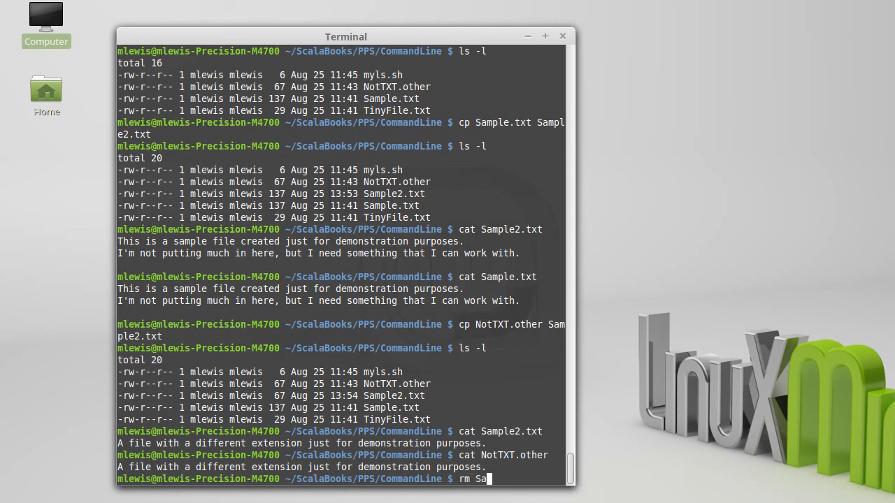
text(mple2.txt)
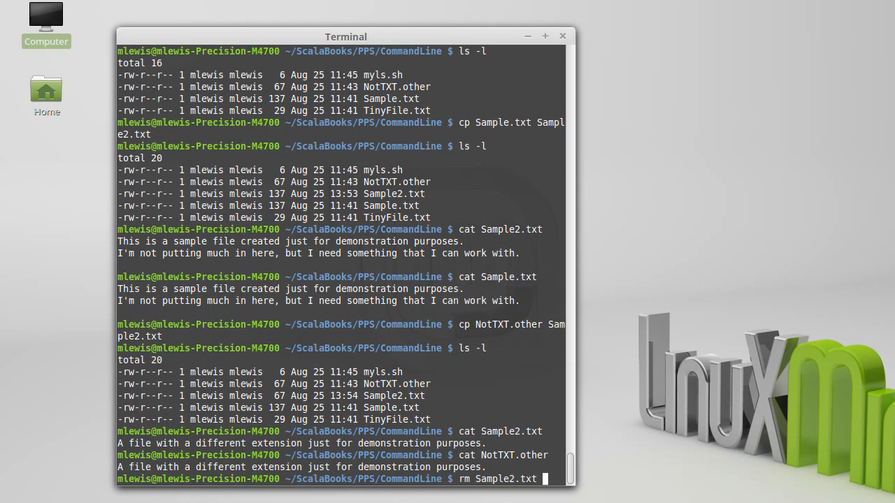
key(Return)
text(ls -l)
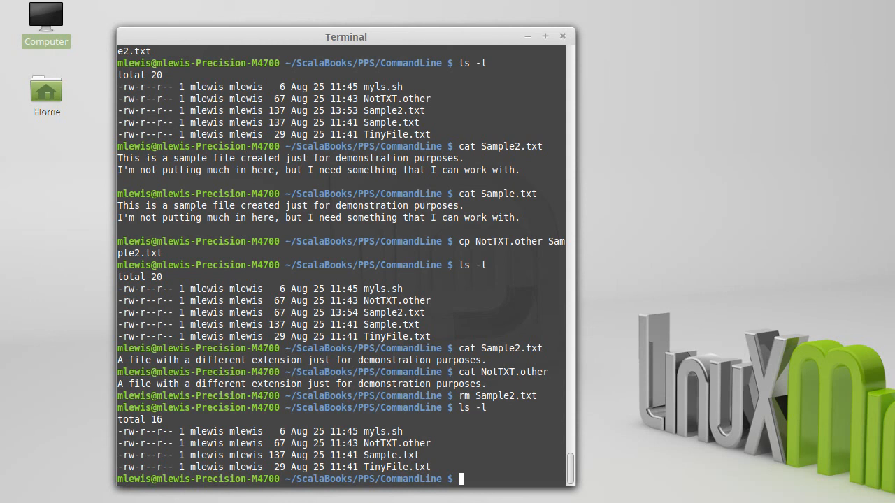
text(cp --h)
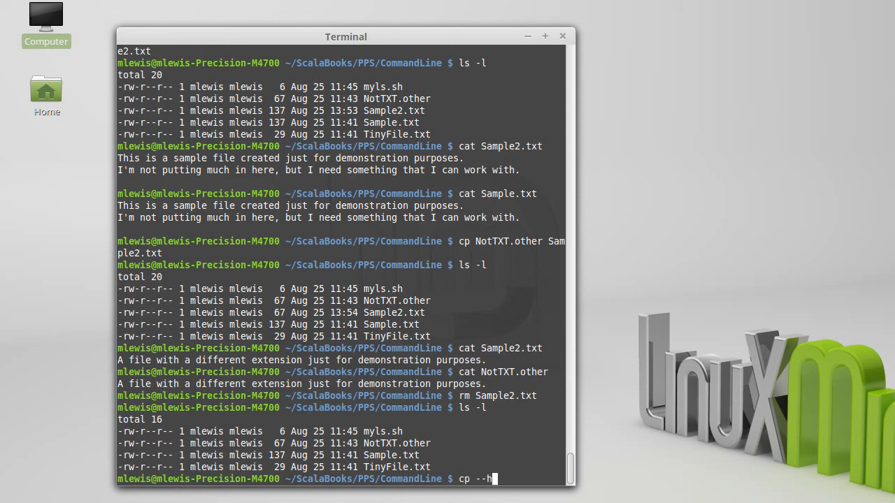
Run cp --help and scroll through the listed copy options
key(Return)
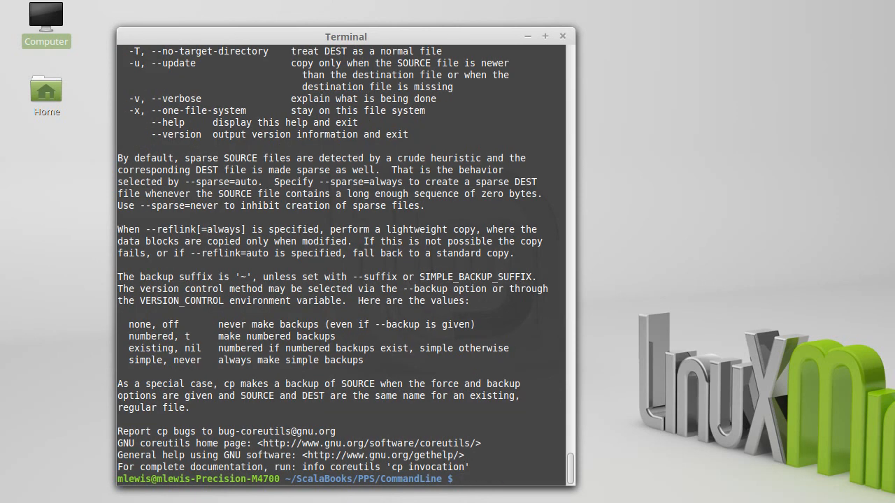
mouse_move(381, 383)
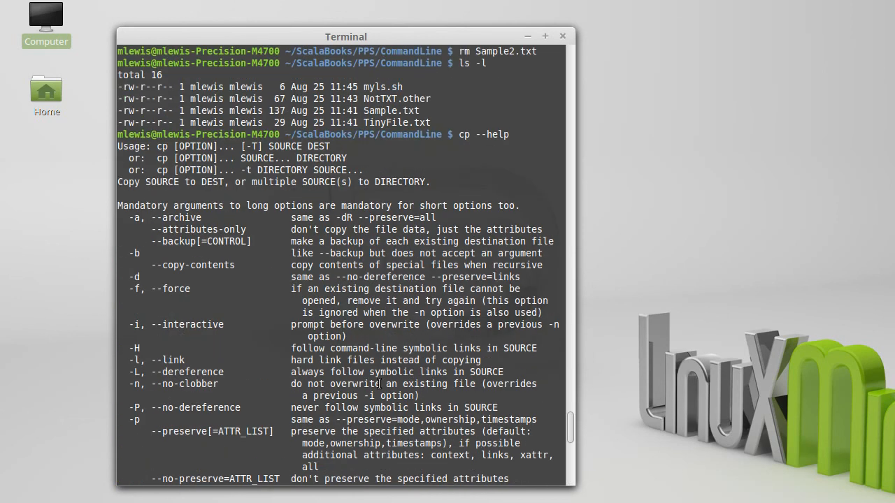
scroll(down, 3)
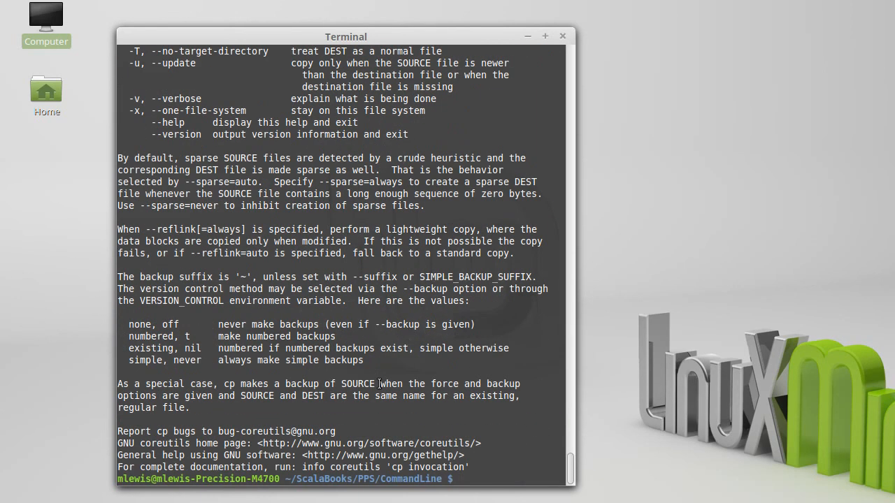